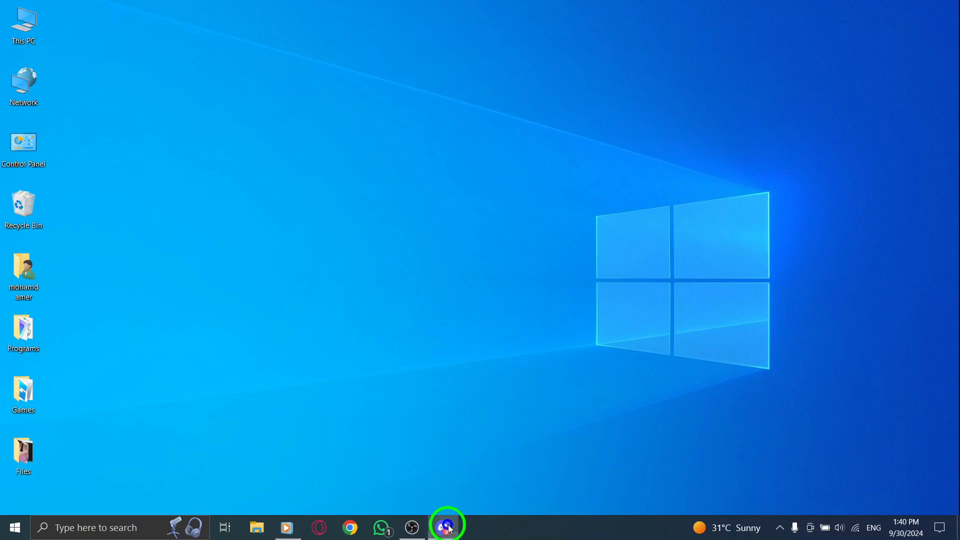
# - Launch Discord from its taskbar icon
pyautogui.click(446, 527)
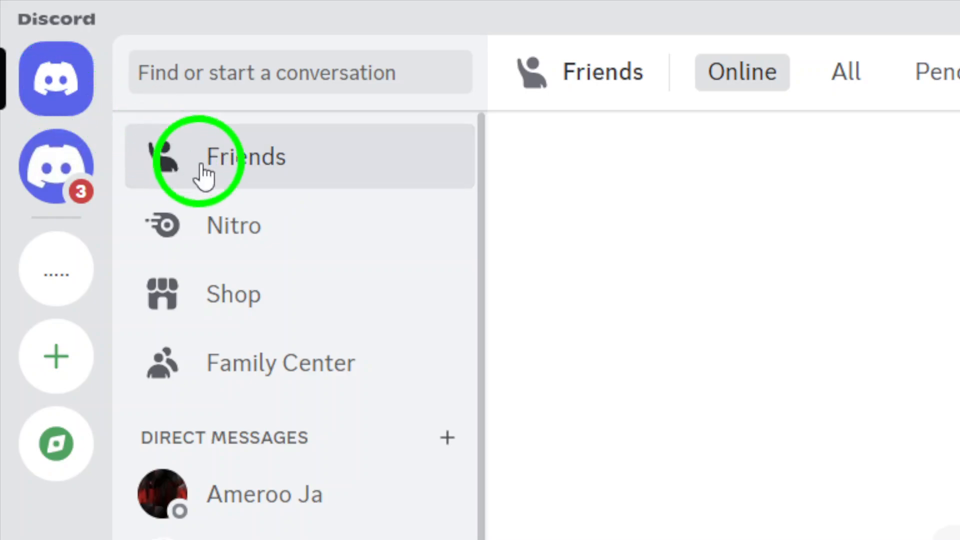
pyautogui.moveTo(239, 175)
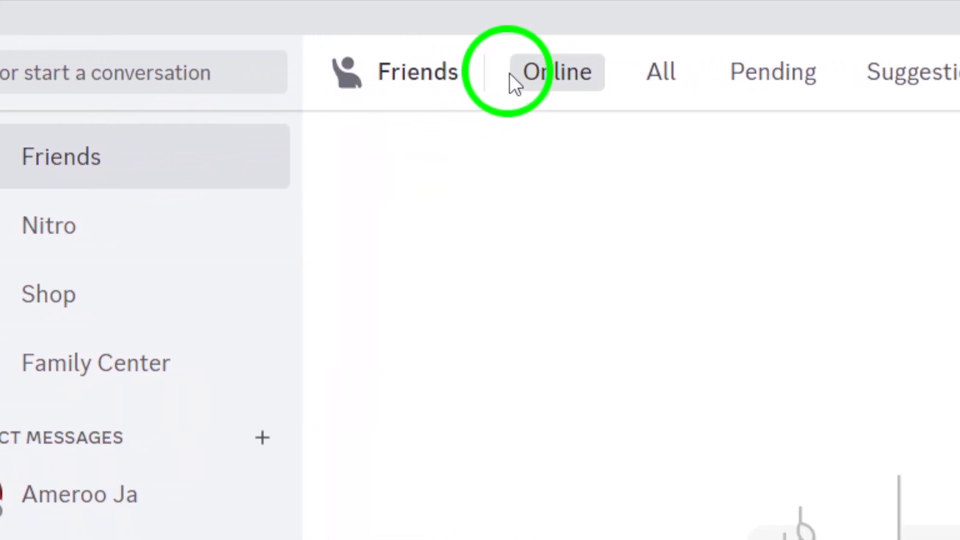
# - Select the top tab on Discord's Friends page, toward the blocked-users list
pyautogui.click(555, 71)
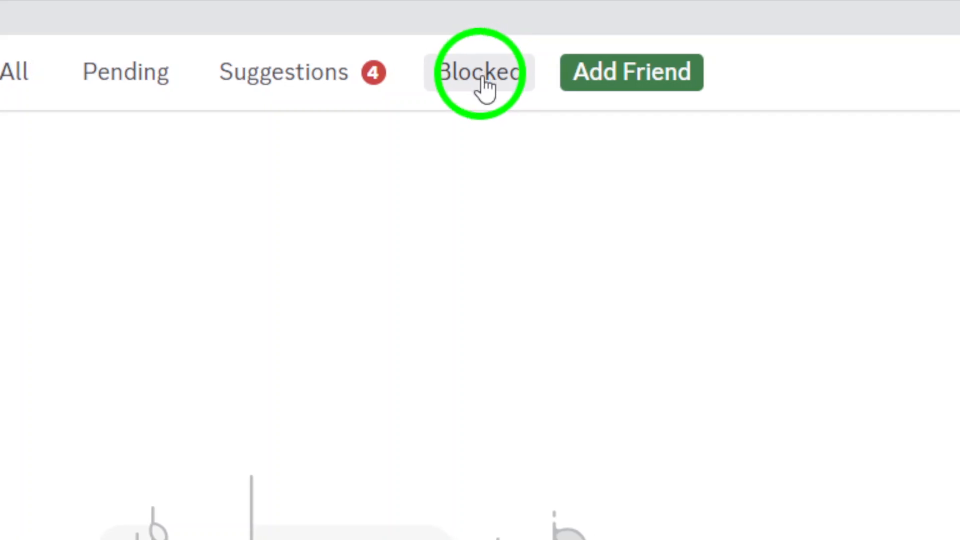
pyautogui.click(478, 72)
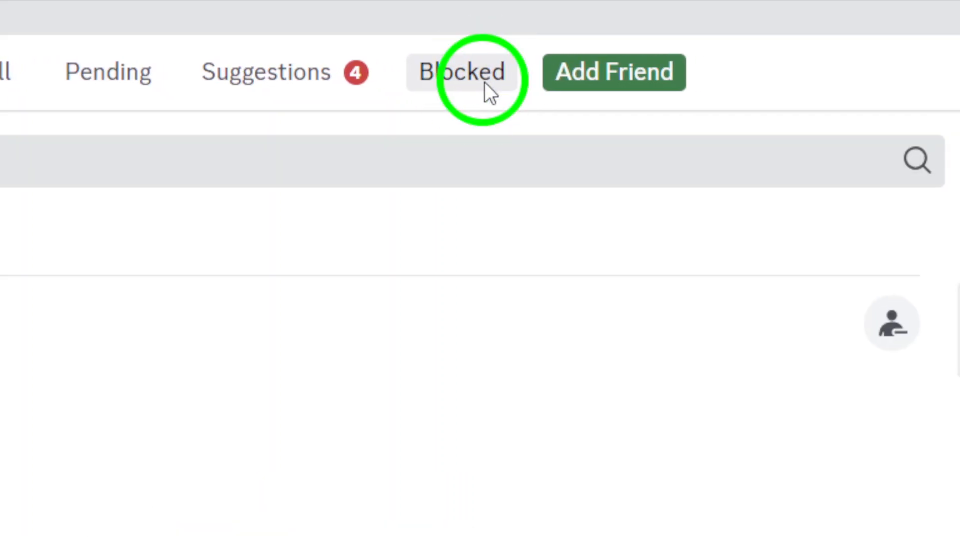
pyautogui.click(524, 29)
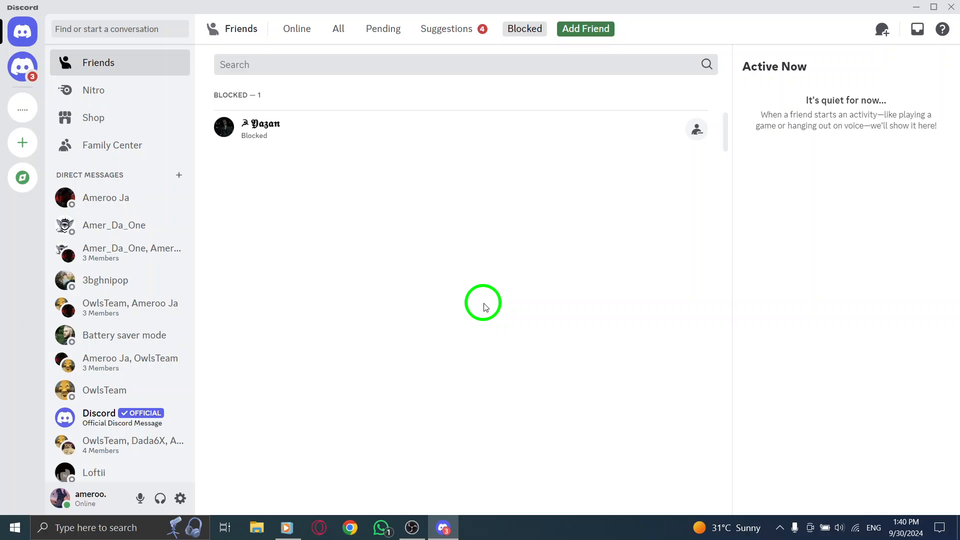
pyautogui.moveTo(496, 284)
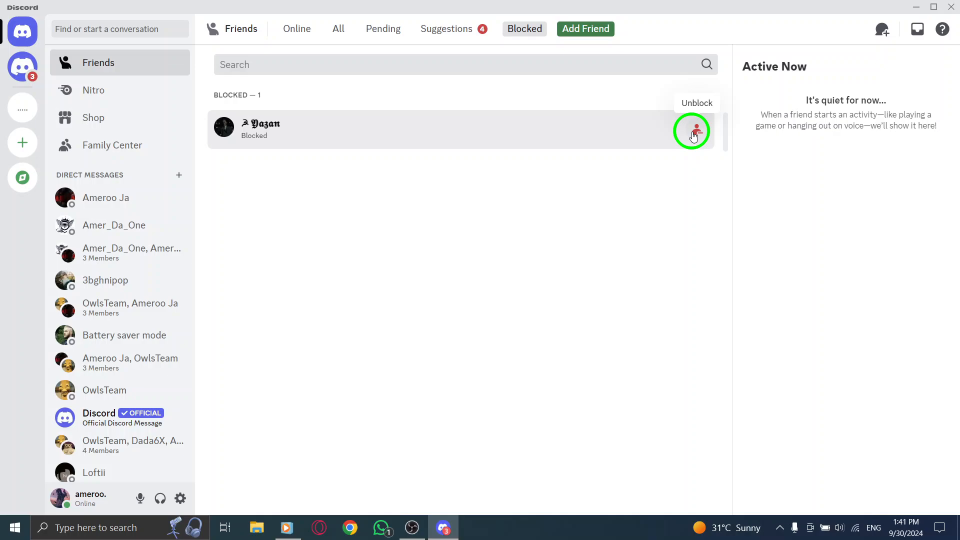
pyautogui.moveTo(516, 213)
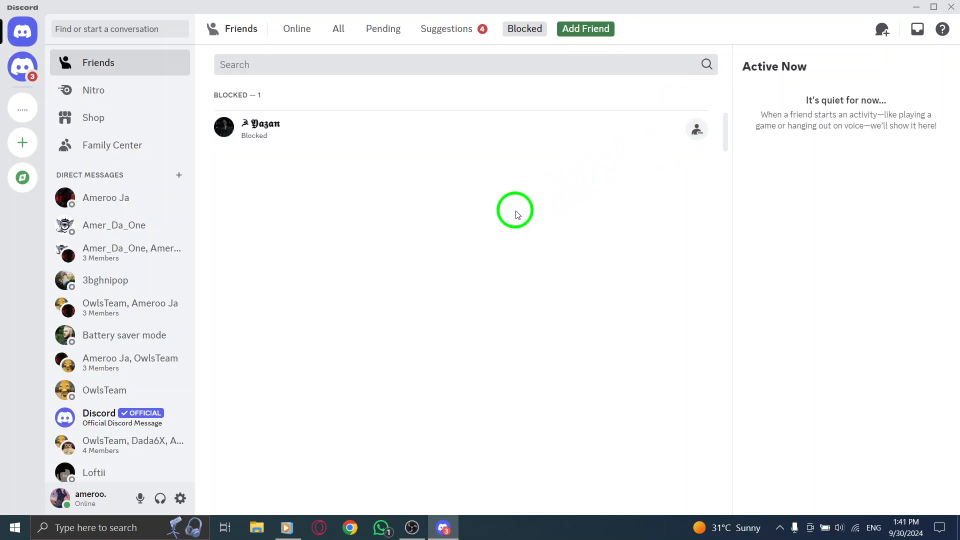
pyautogui.moveTo(477, 207)
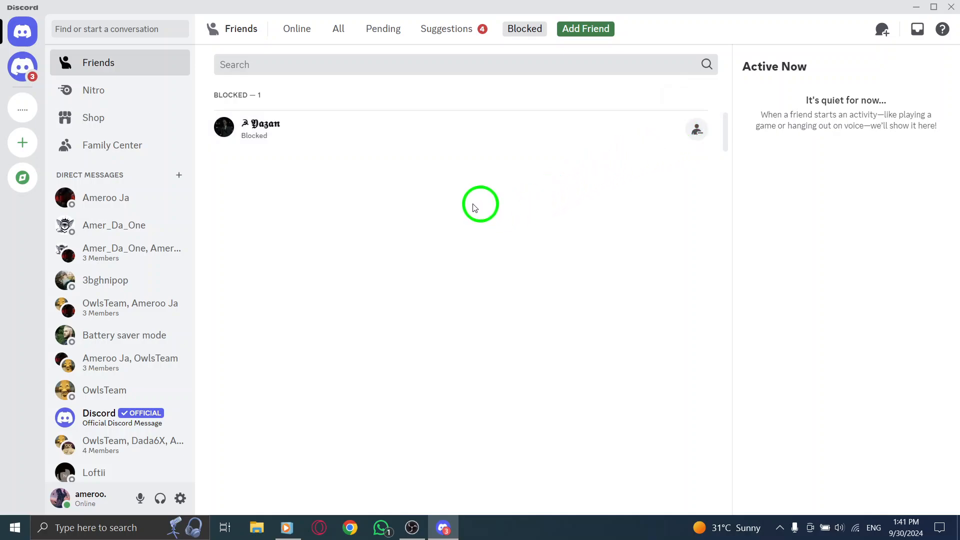
pyautogui.click(297, 29)
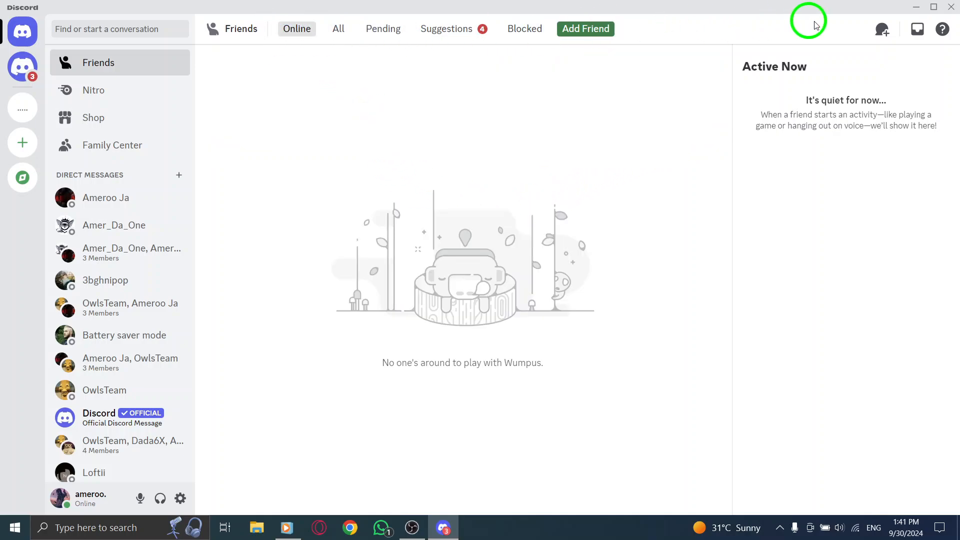